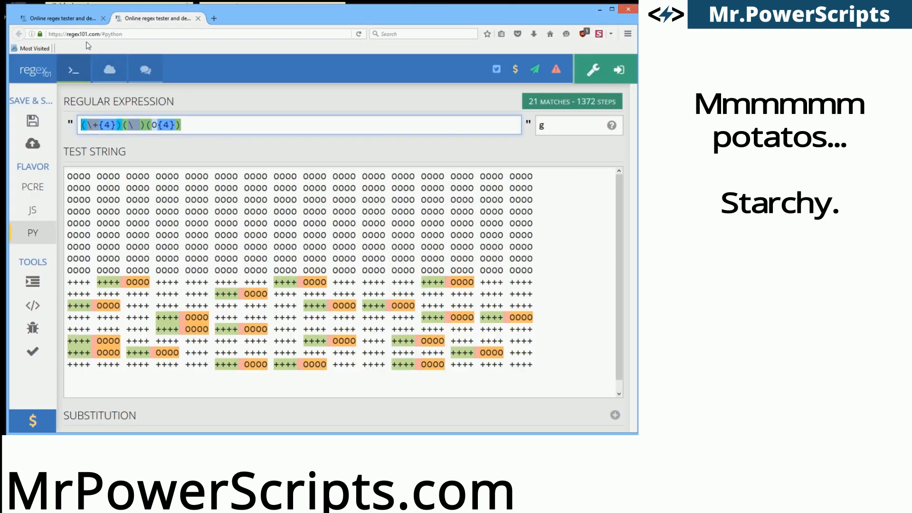
Enter the alternation (#{4})|(\${4})|(&{4})|(@{4}) so 46 rogue plant runs are matched.
type("(#{4})|(\\${4})|(&{4})|(@{4})")
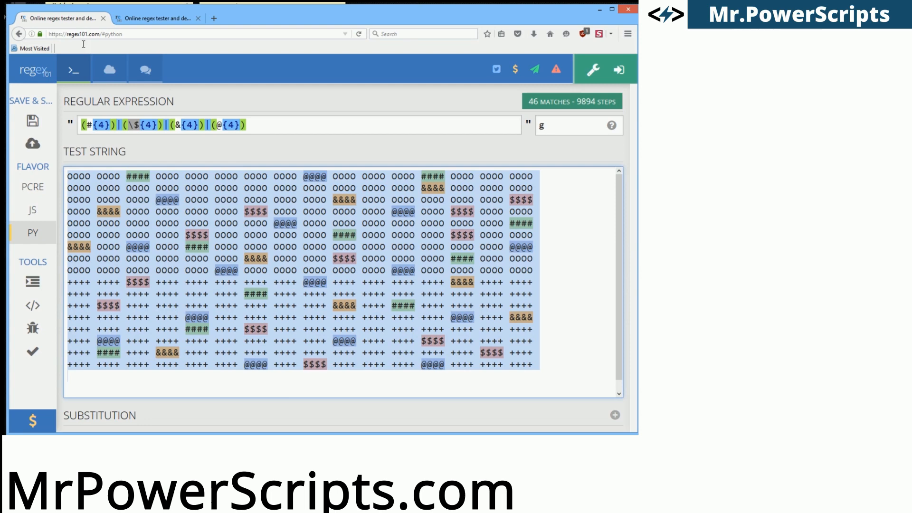
mouse_move(227, 270)
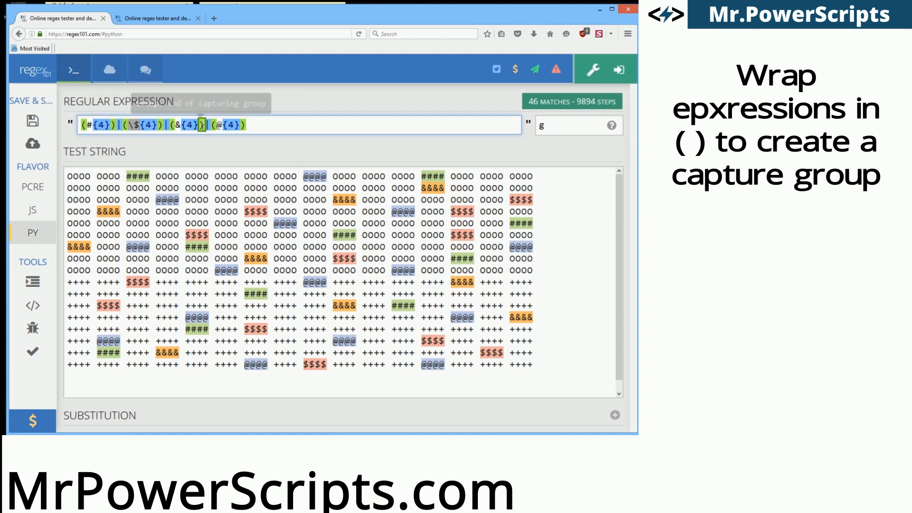
mouse_move(315, 283)
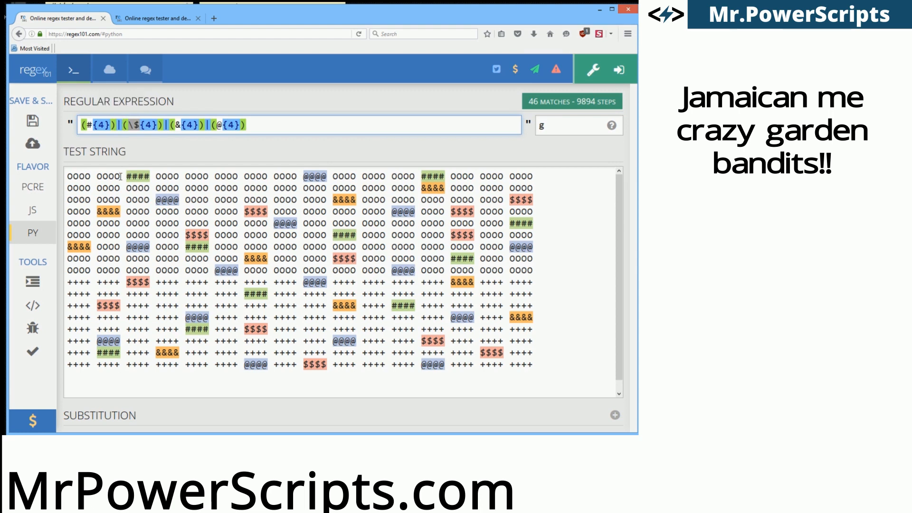
mouse_move(118, 125)
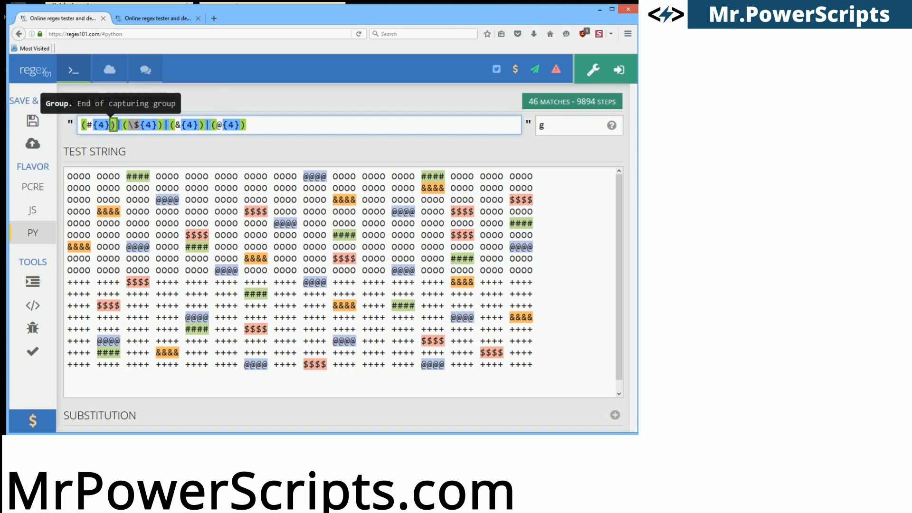
mouse_move(121, 124)
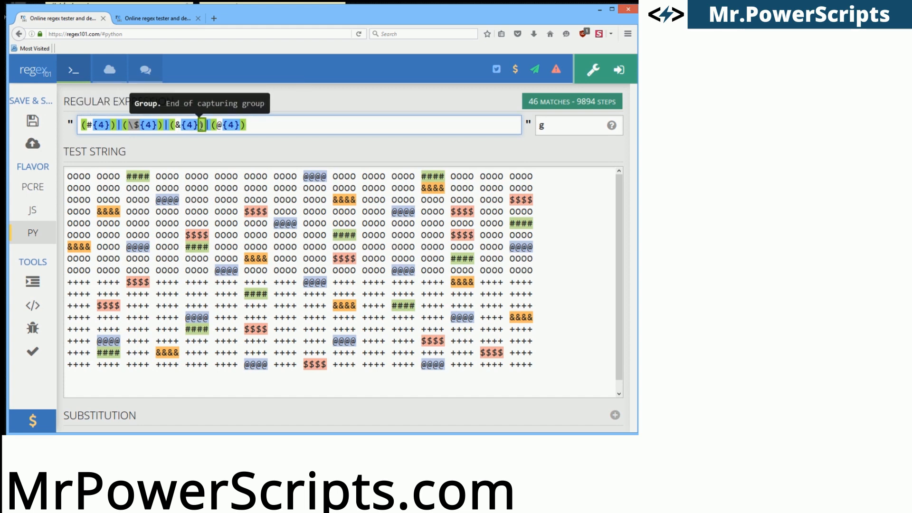
mouse_move(224, 205)
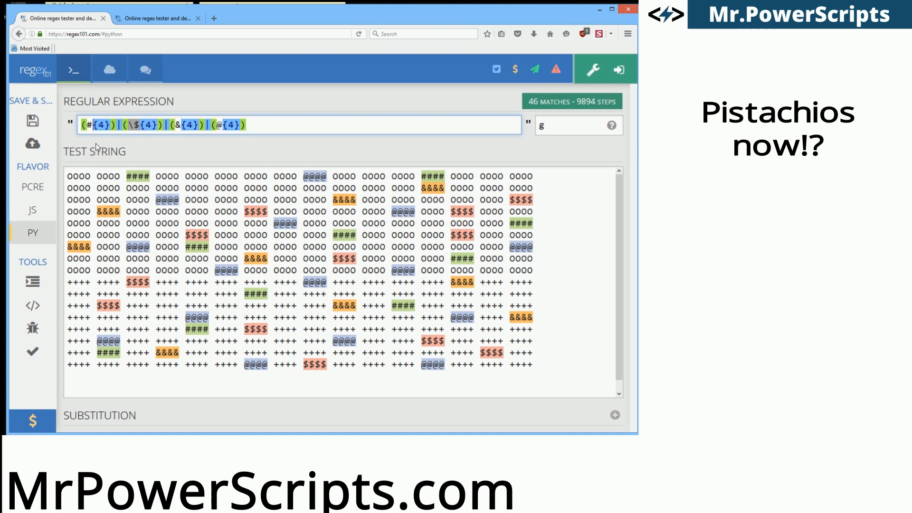
mouse_move(102, 124)
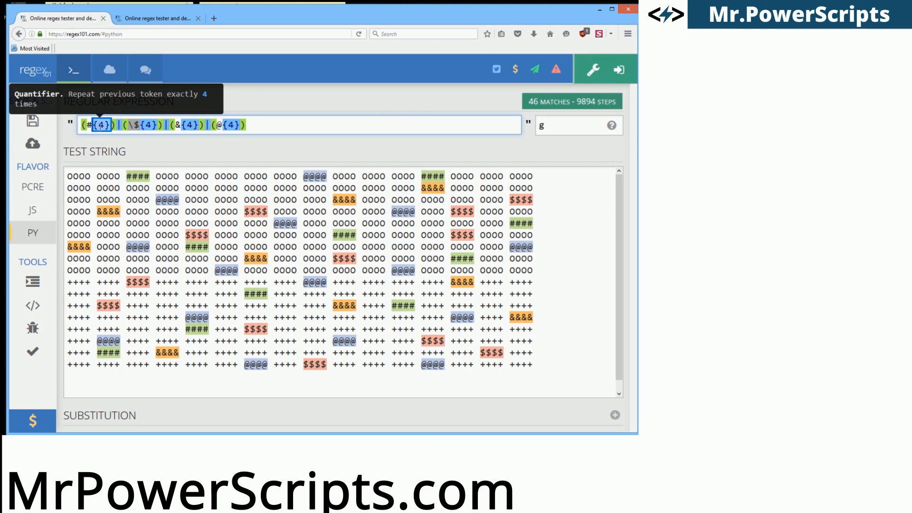
mouse_move(89, 124)
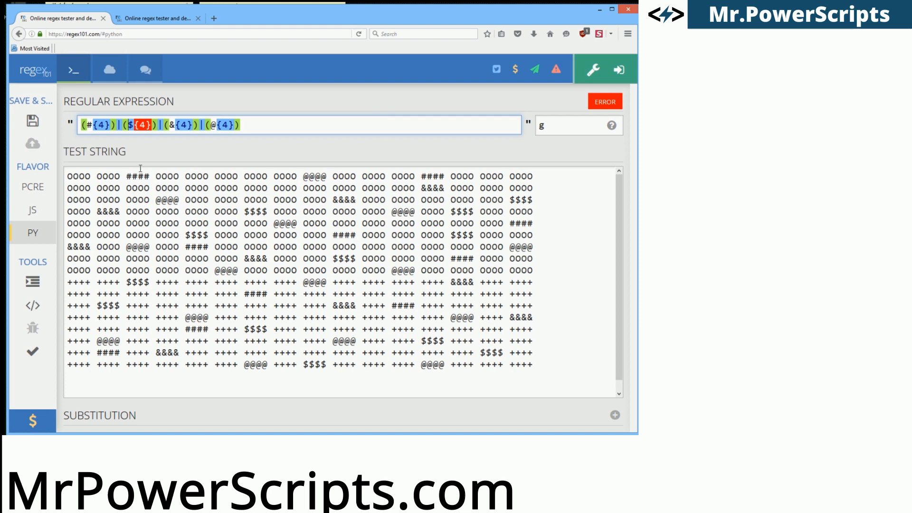
type("\\")
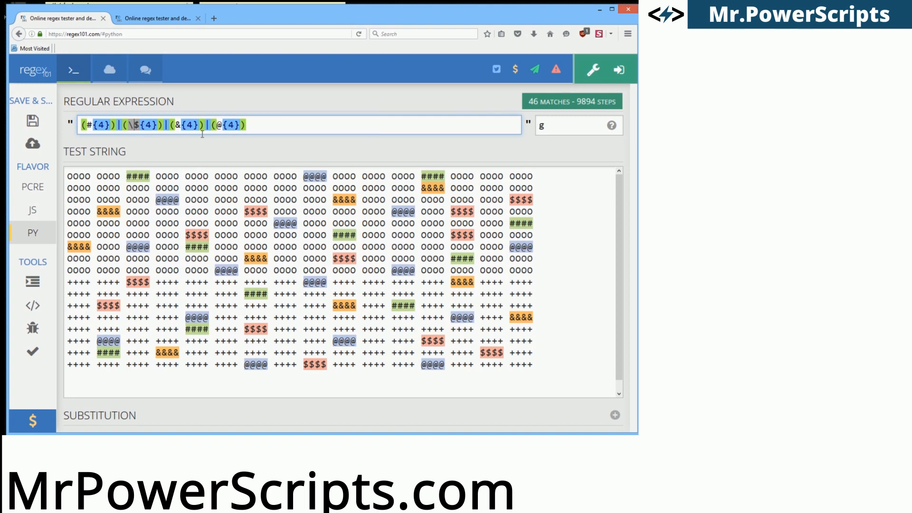
mouse_move(176, 157)
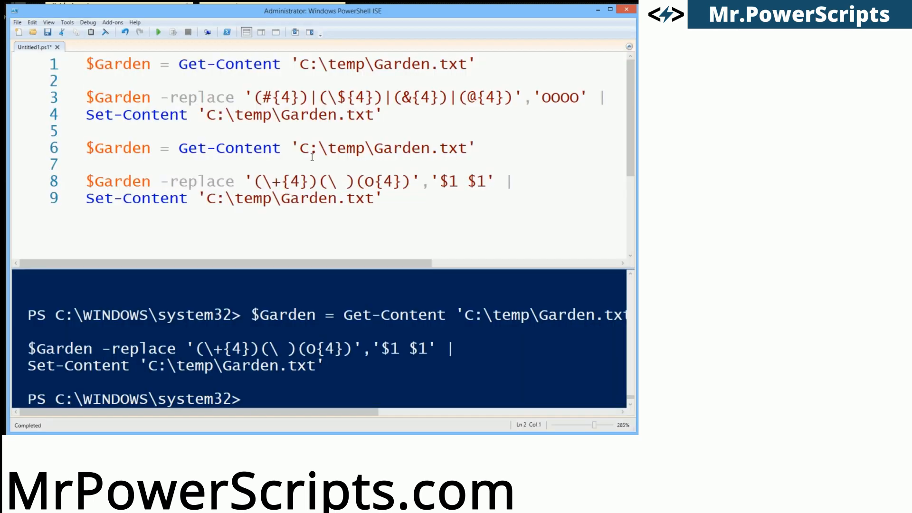
Mark the first capture group in the replace pattern and run the lines replacing rogue plants with OOOO.
left_click(255, 97)
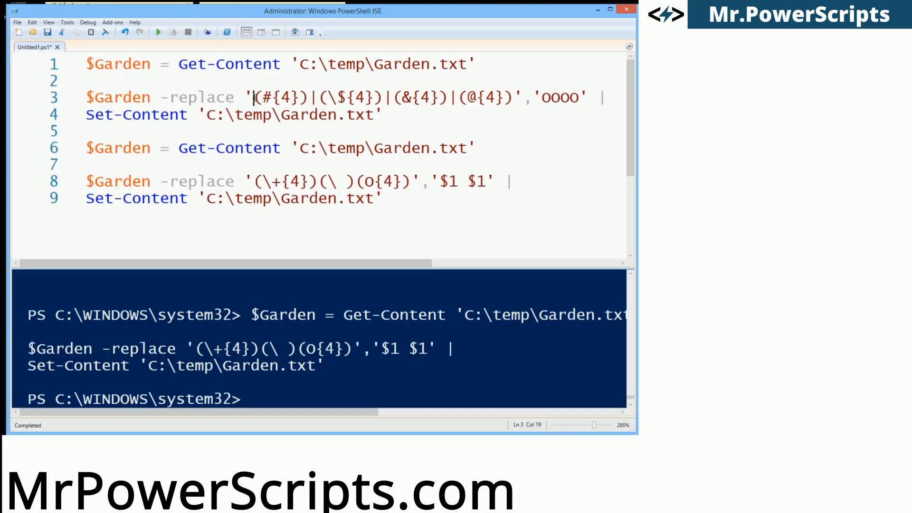
left_click_drag(253, 97, 337, 97)
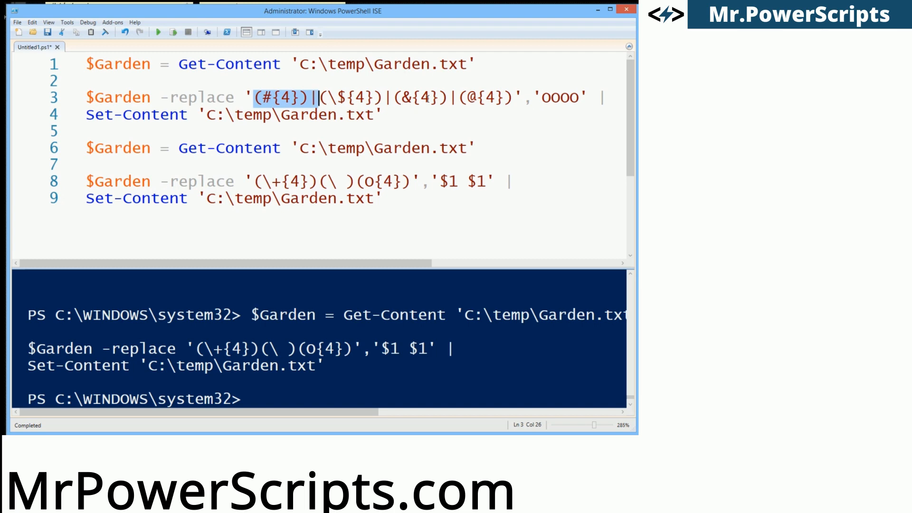
mouse_move(522, 103)
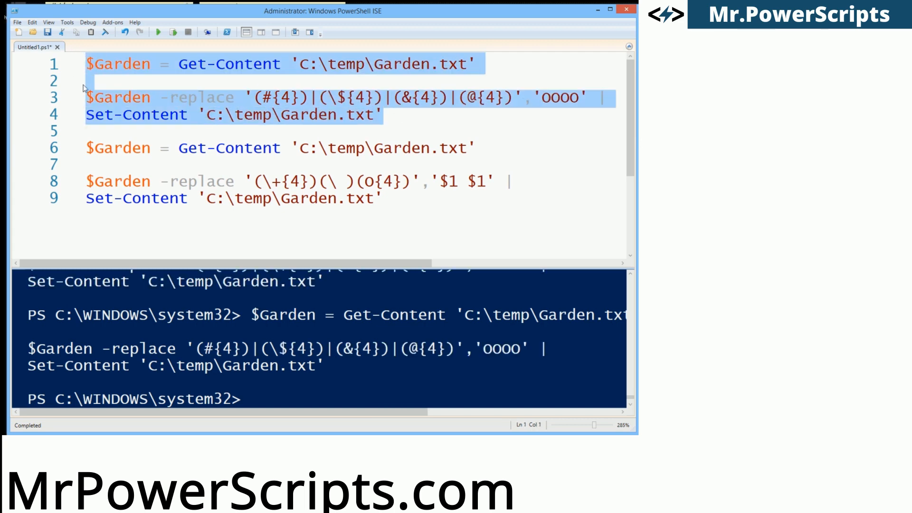
mouse_move(173, 33)
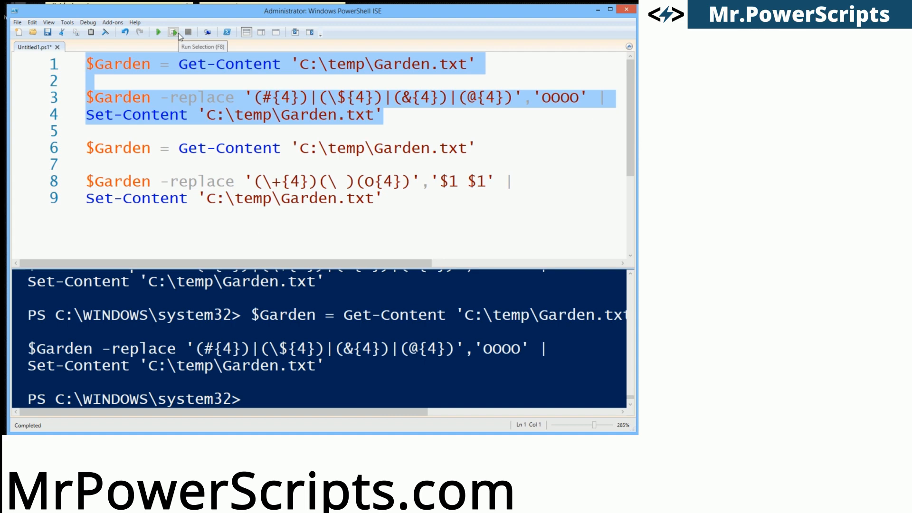
left_click(88, 64)
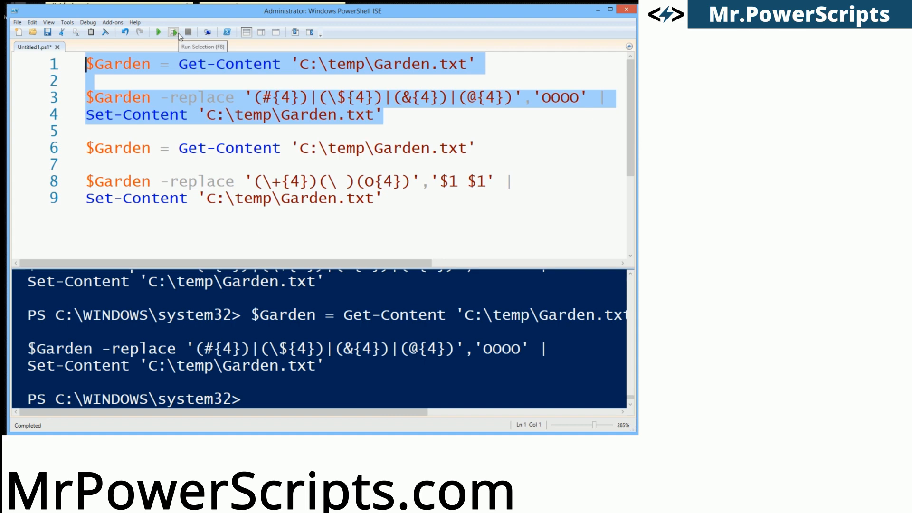
mouse_move(177, 37)
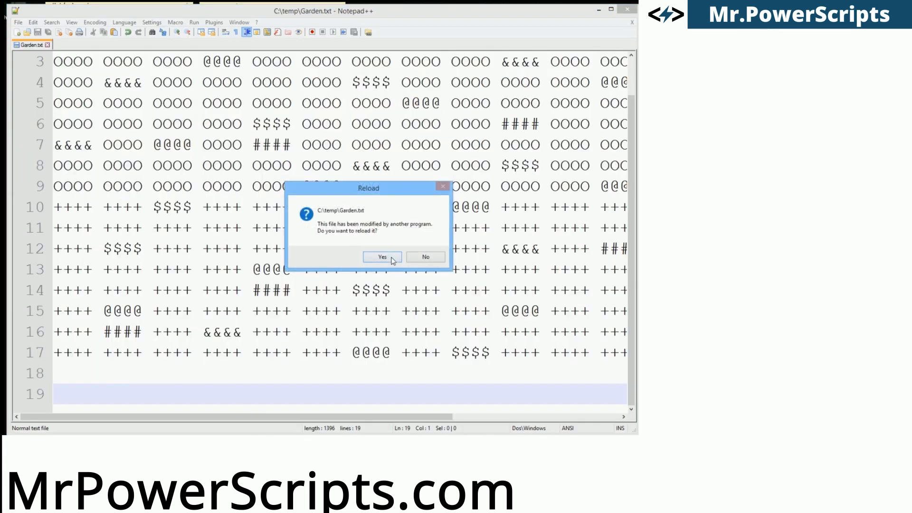
Reload the changed Garden.txt and scroll to the top to see rogue plants now shown as OOOO.
left_click(382, 256)
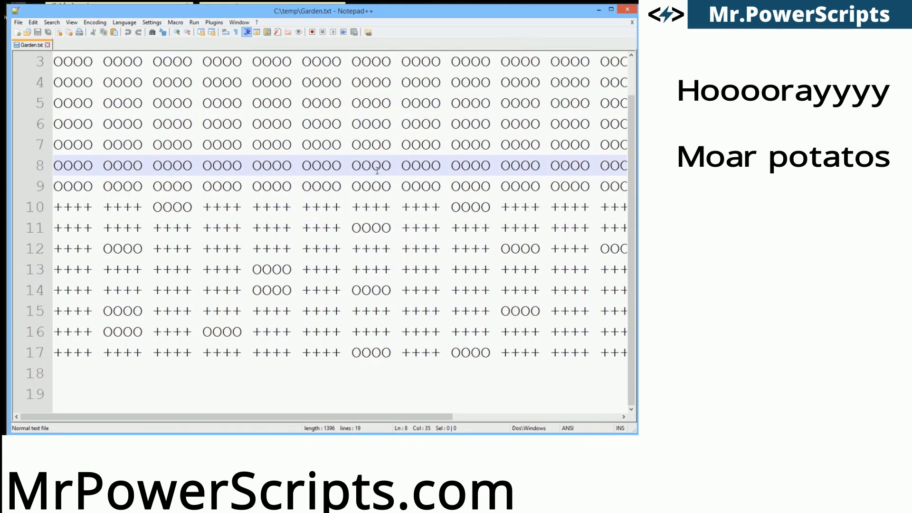
scroll("up", 3)
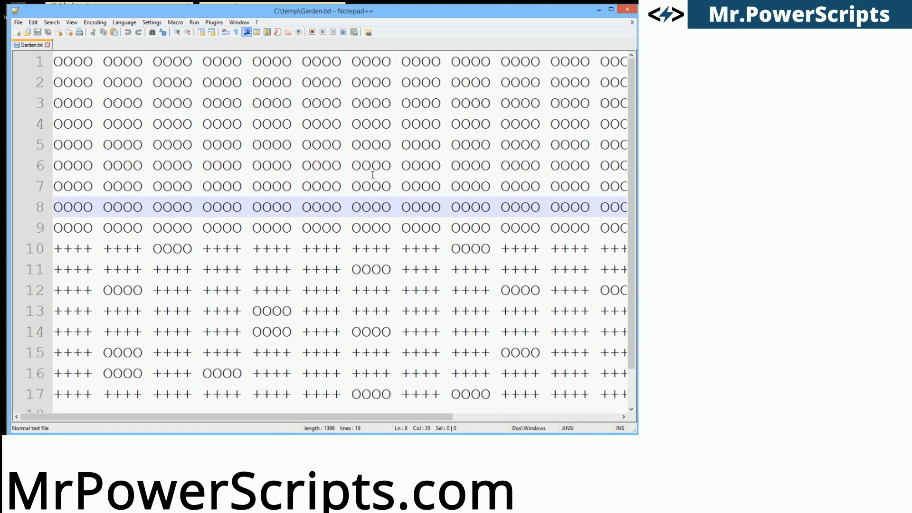
mouse_move(244, 315)
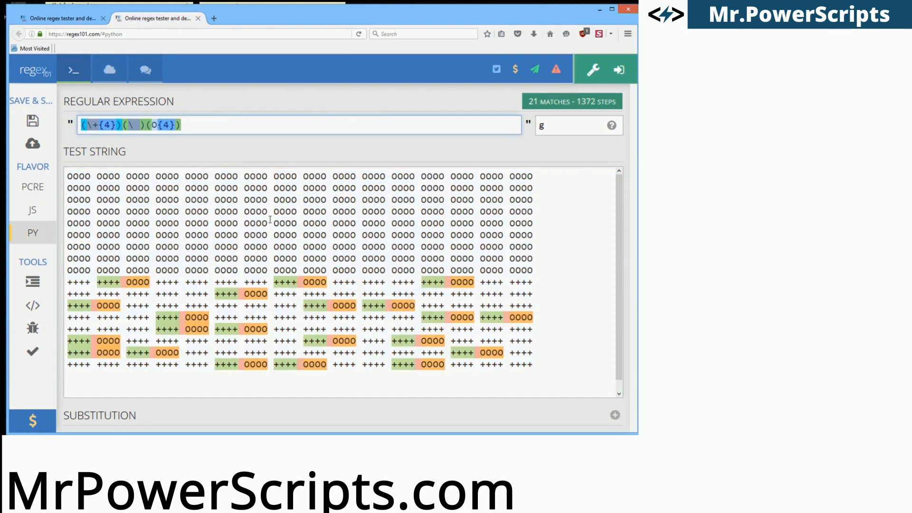
mouse_move(179, 125)
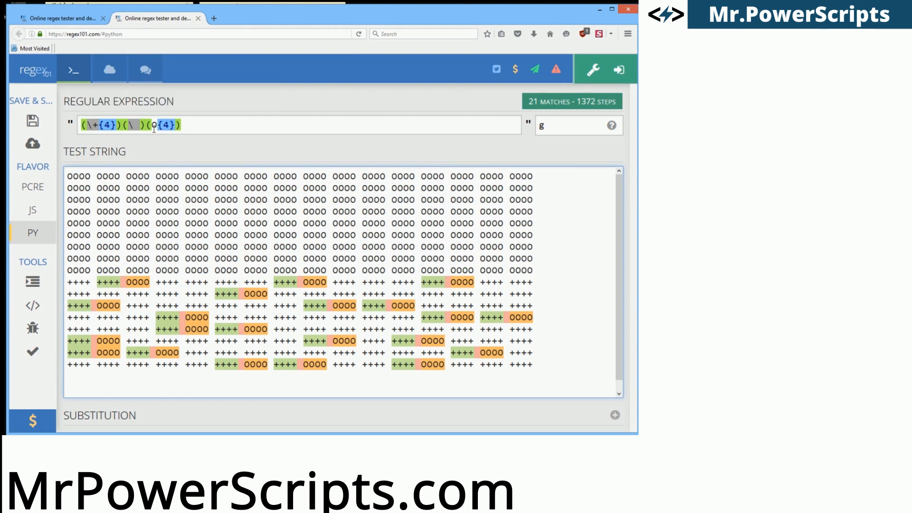
mouse_move(166, 125)
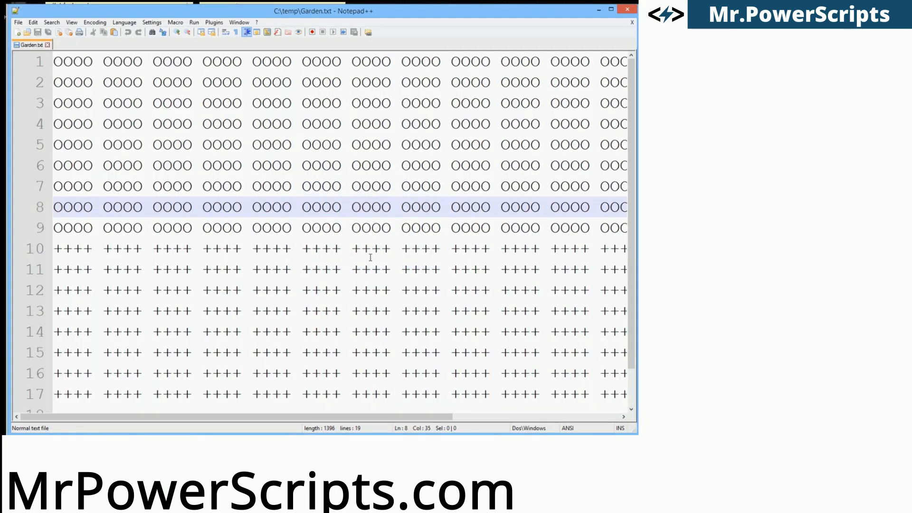
Drag the horizontal scrollbar to confirm rows show only OOOO above and ++++ below.
left_click_drag(372, 417, 218, 418)
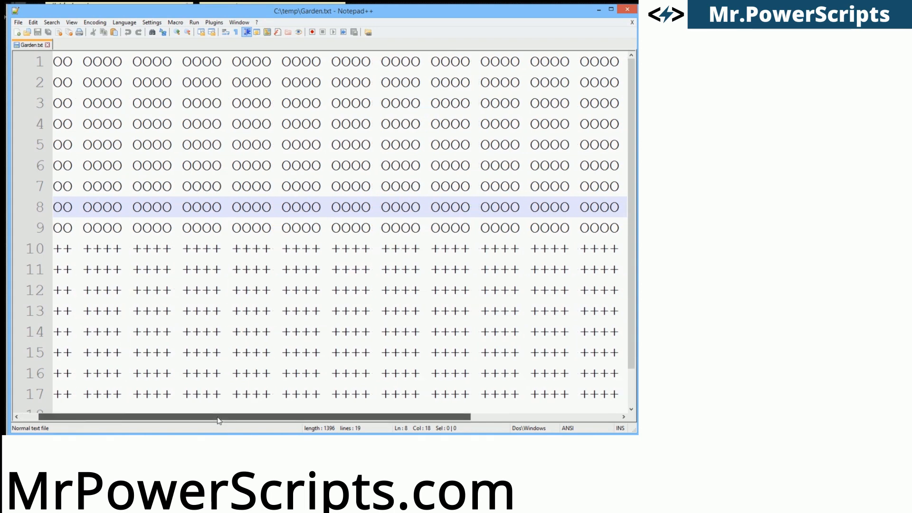